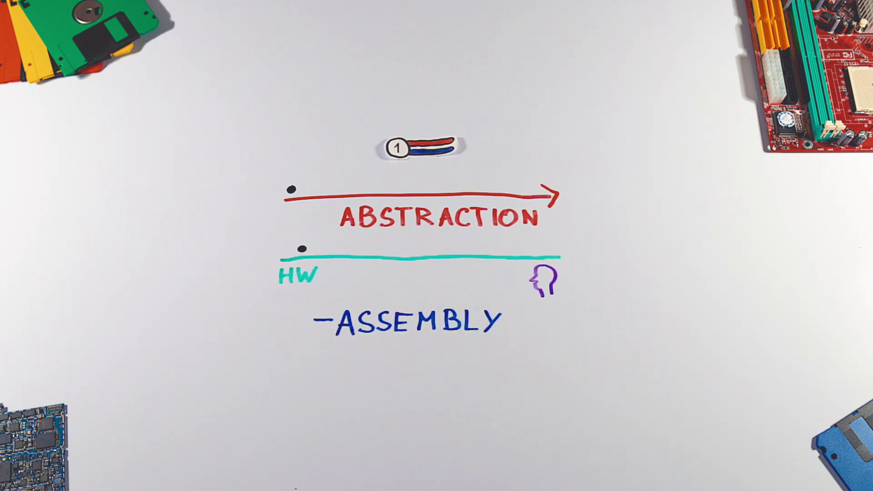
type("—MACHINE CODE")
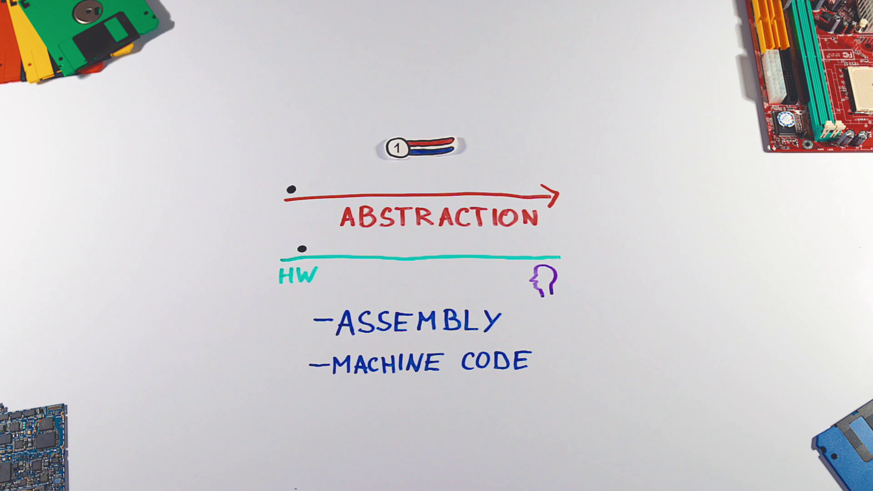